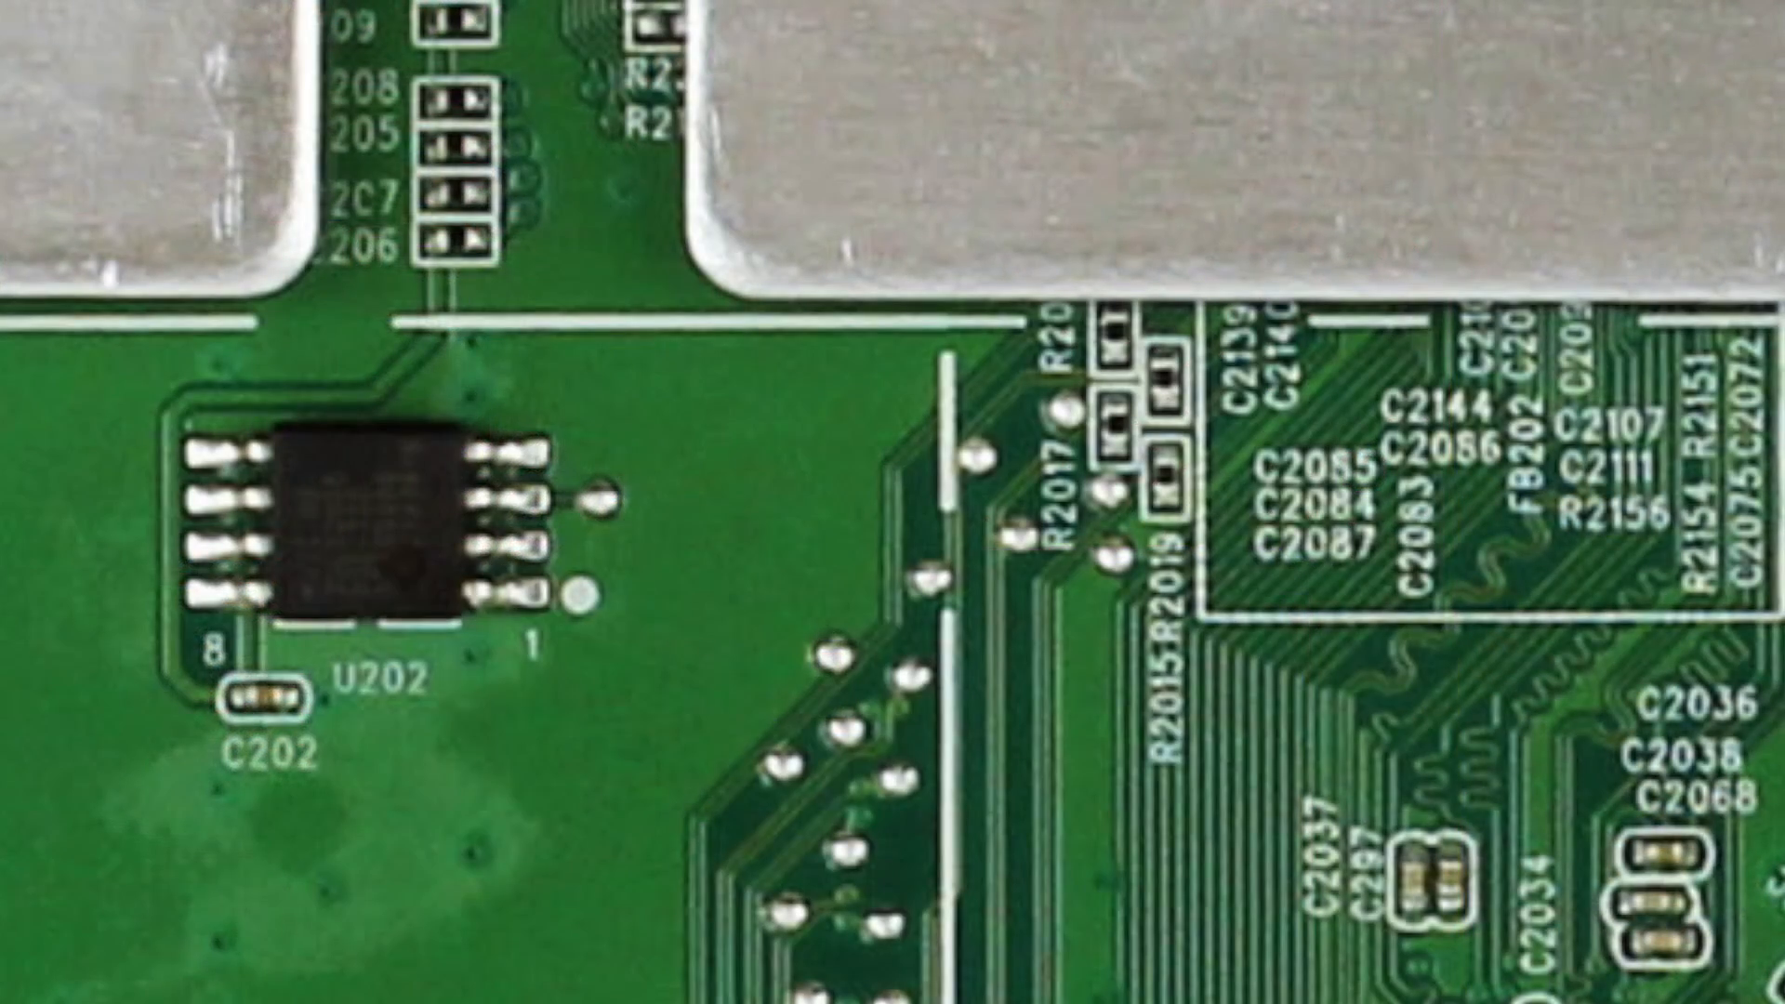
Step: Draw a red unfilled rectangle around the U202 label beneath the eight-pin EEPROM chip
click(379, 681)
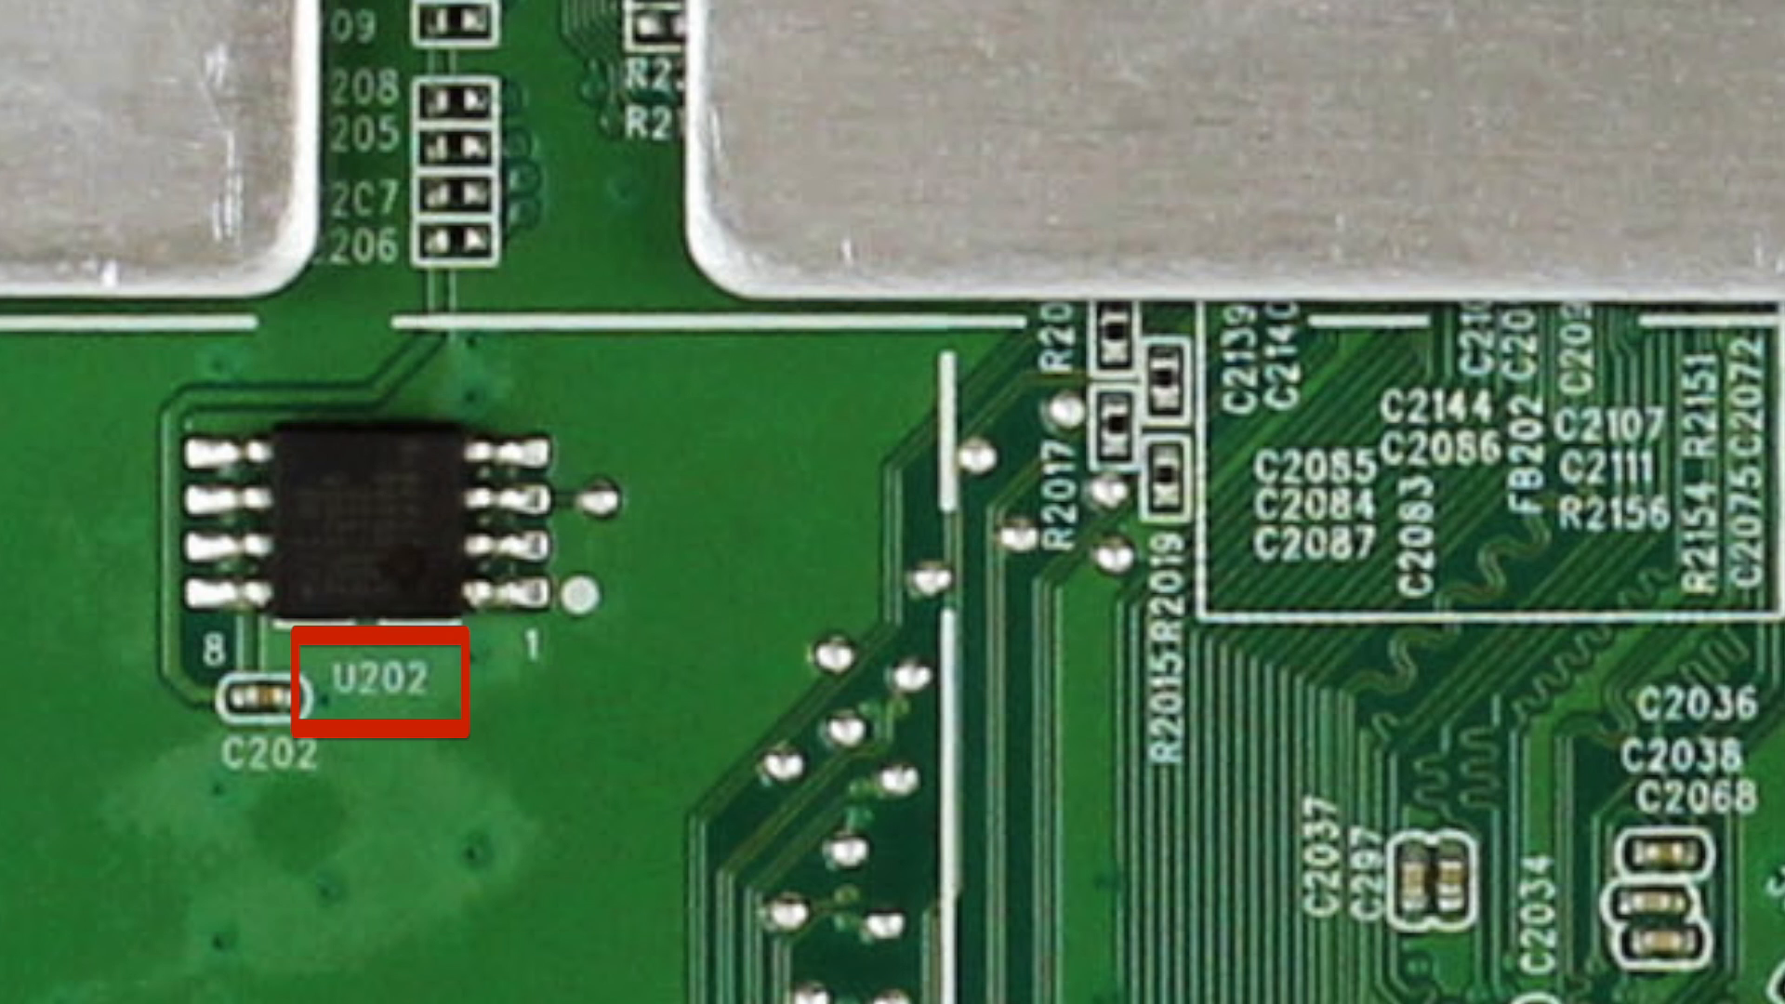